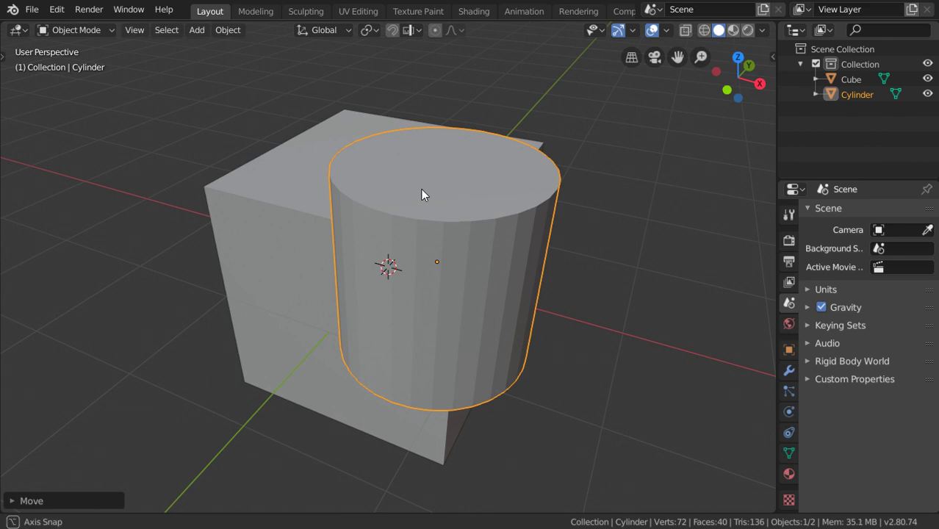
Enable the Object: Bool Tool add-on from Preferences > Add-ons, found by searching 'bool'
drag(423, 194, 335, 214)
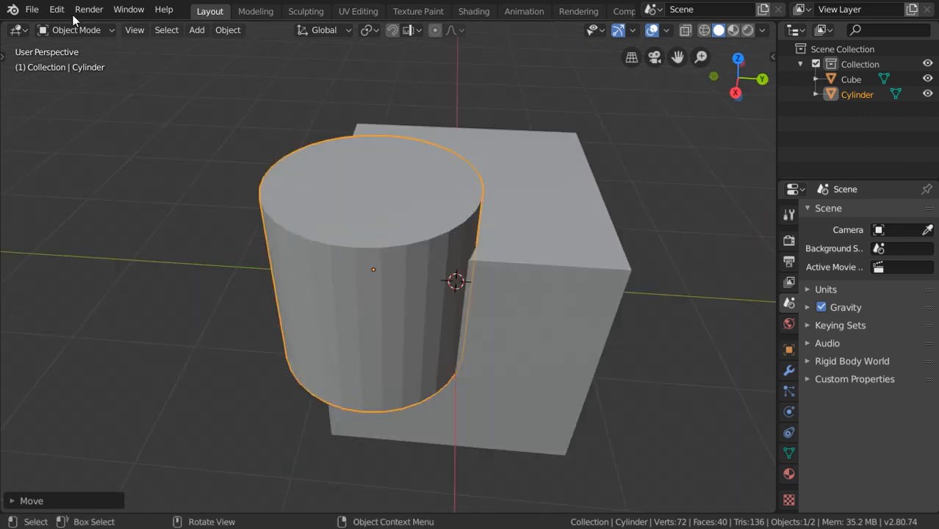
click(56, 9)
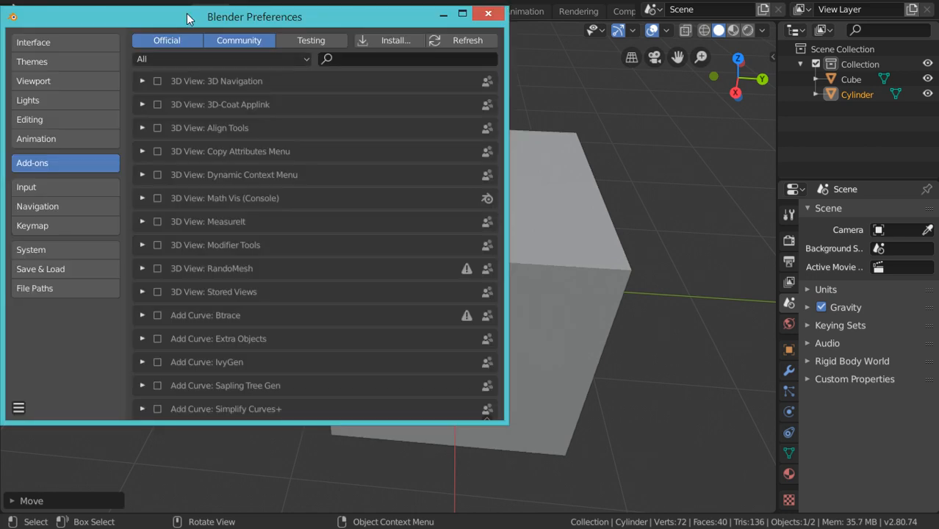
click(375, 59)
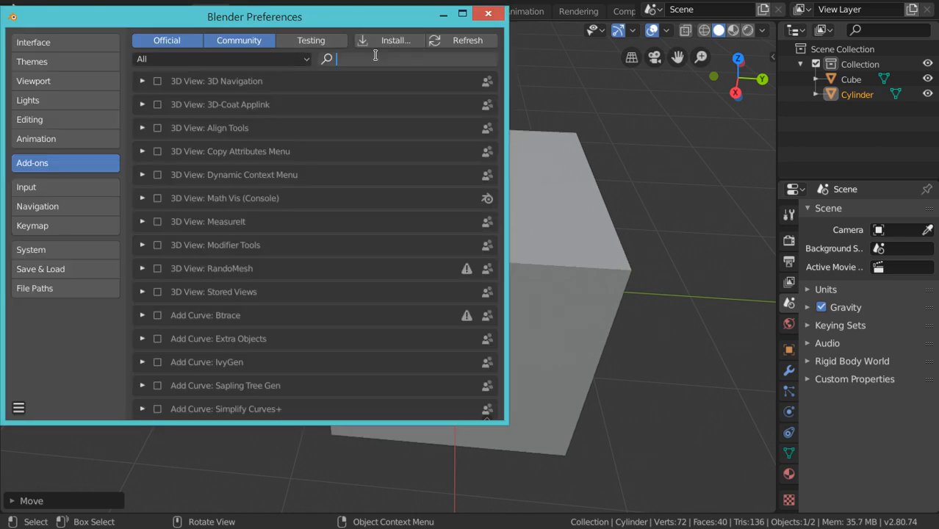
text(bol)
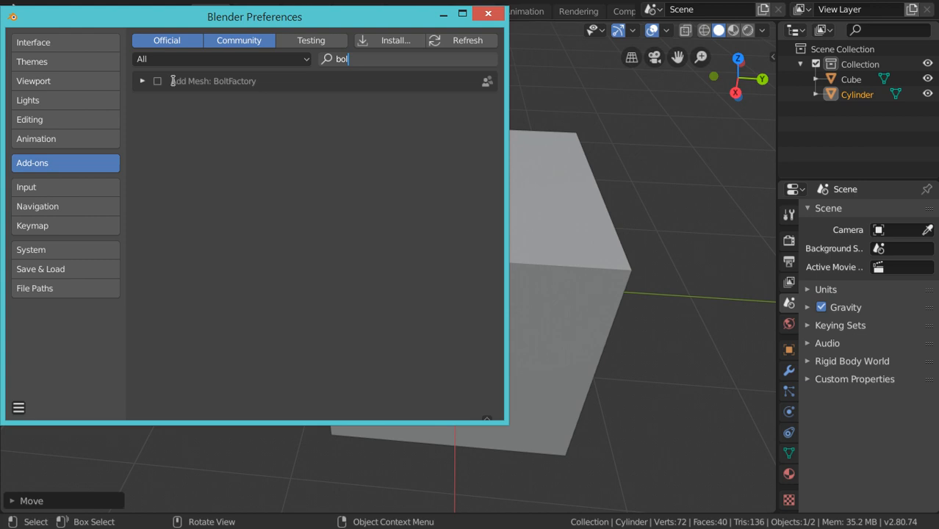
key(BackSpace)
text(o)
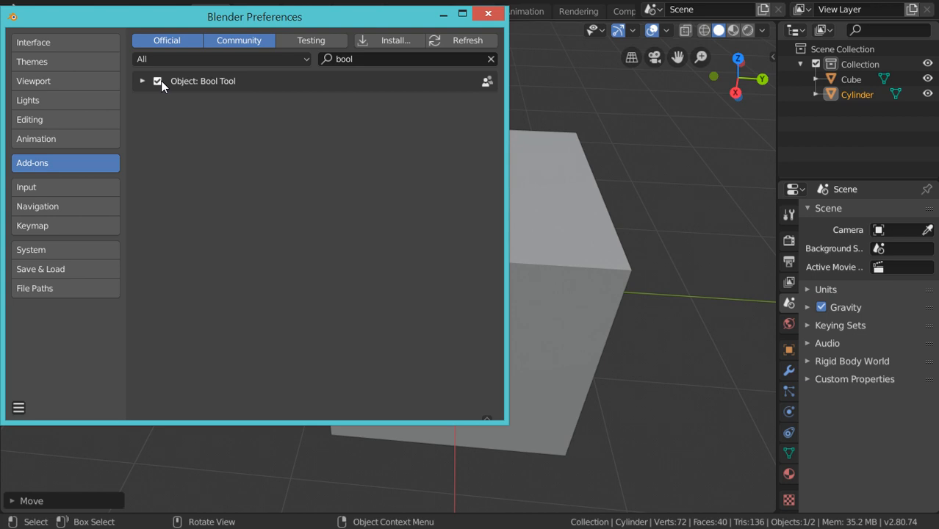
click(489, 12)
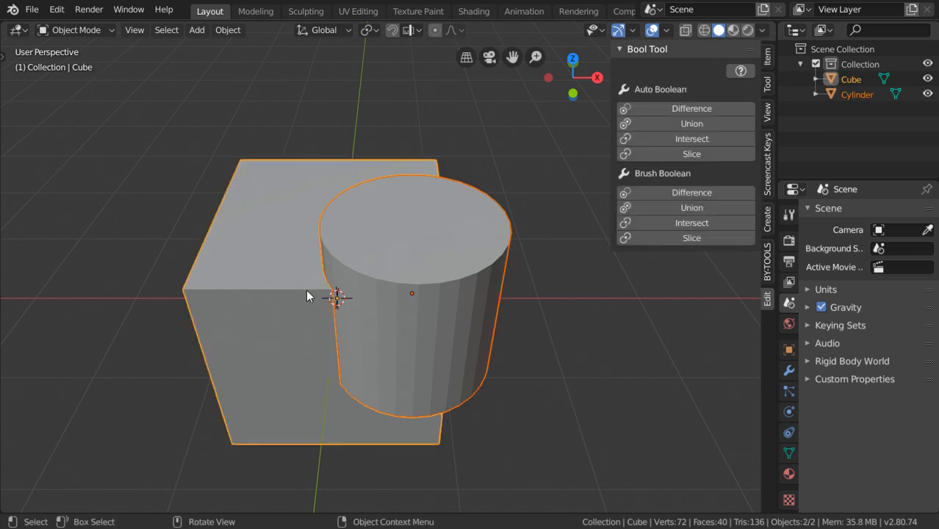
Orbit the view slightly around the cube and cylinder
drag(308, 297, 581, 317)
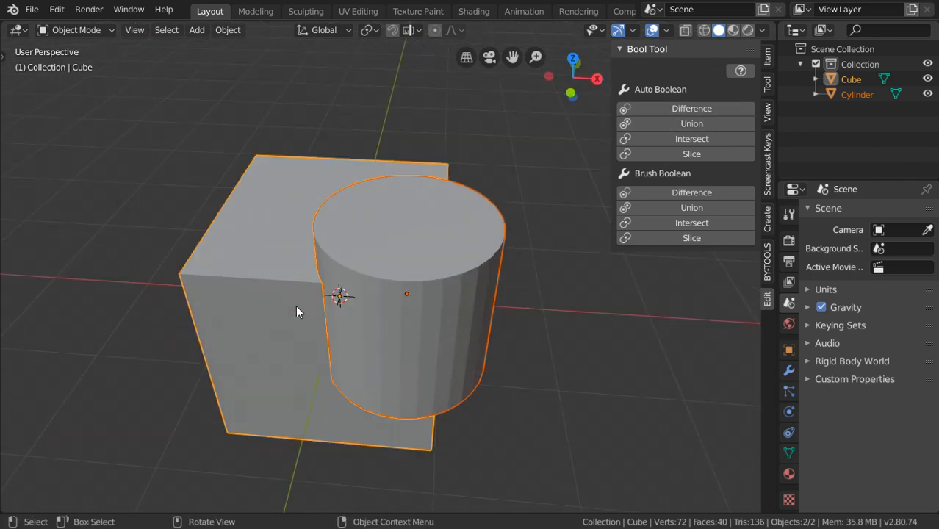
mouse_move(684, 118)
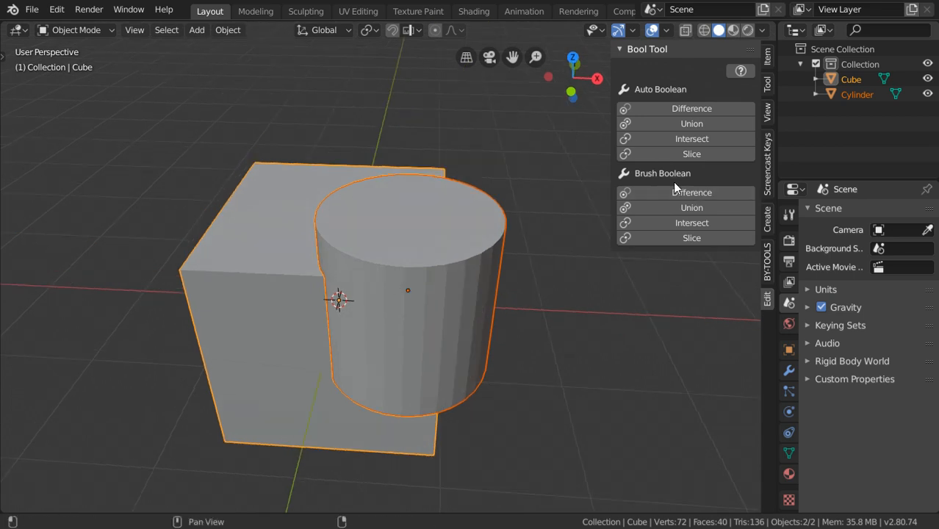
mouse_move(684, 178)
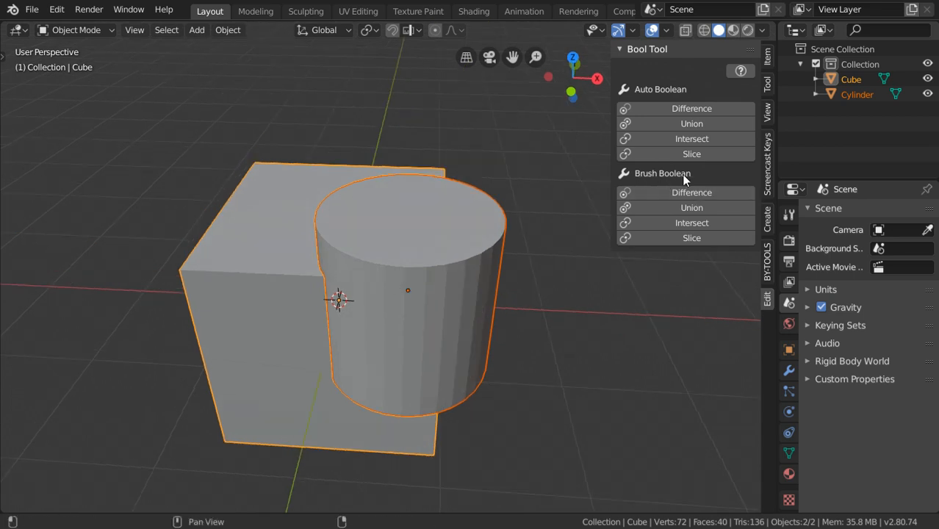
Carve the cylinder out of the cube with a Brush Boolean Difference and show the cube's modifiers
click(690, 193)
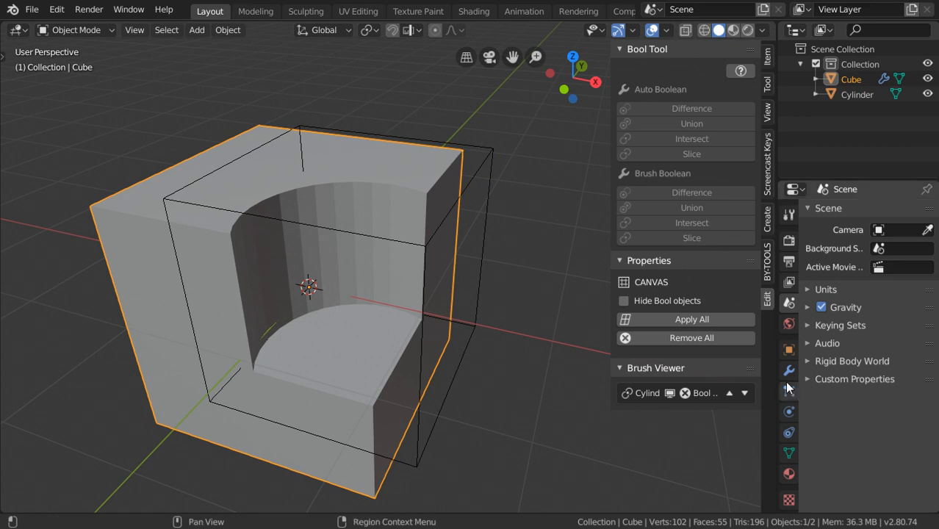
click(788, 370)
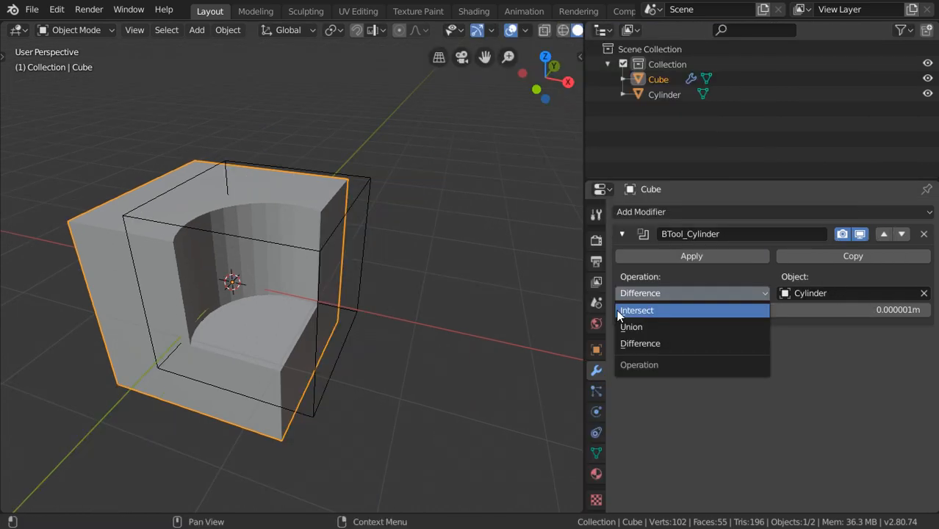
Change the BTool_Cylinder modifier's operation from Difference to Union
click(632, 326)
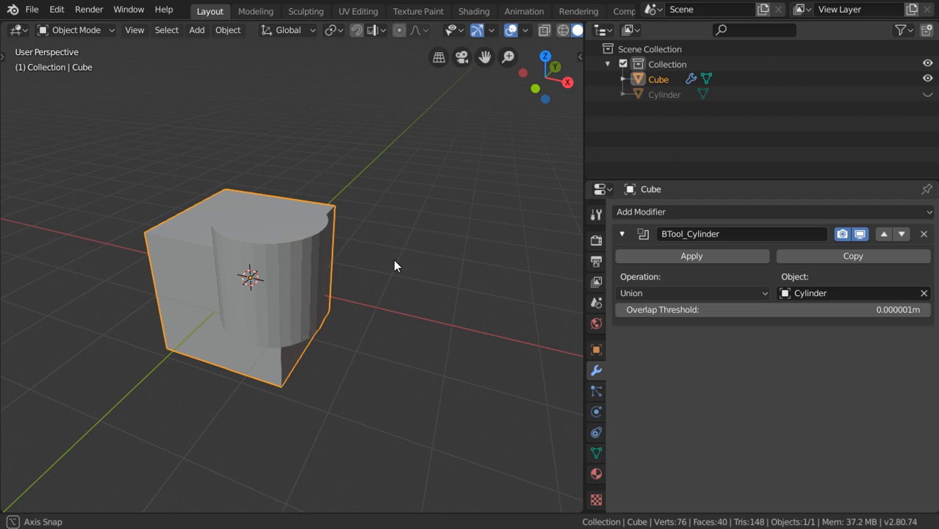
drag(396, 264, 507, 309)
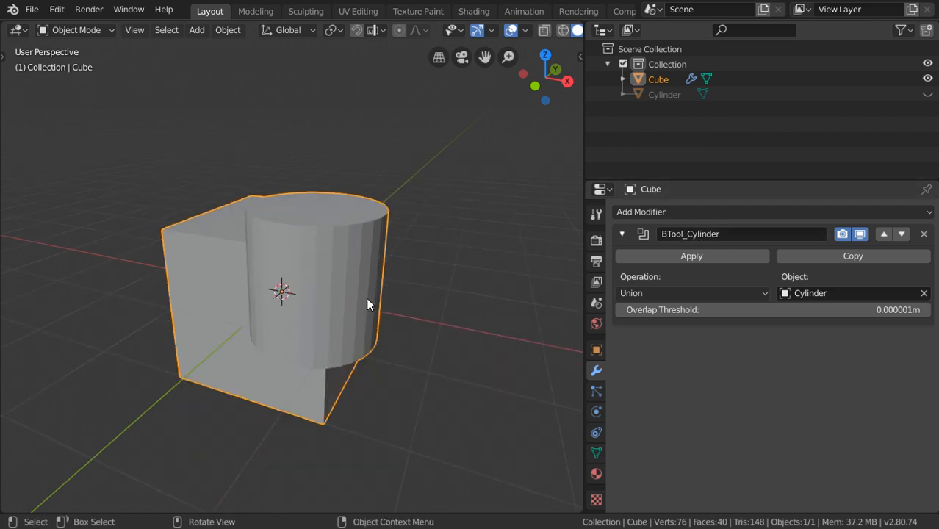
drag(368, 304, 412, 316)
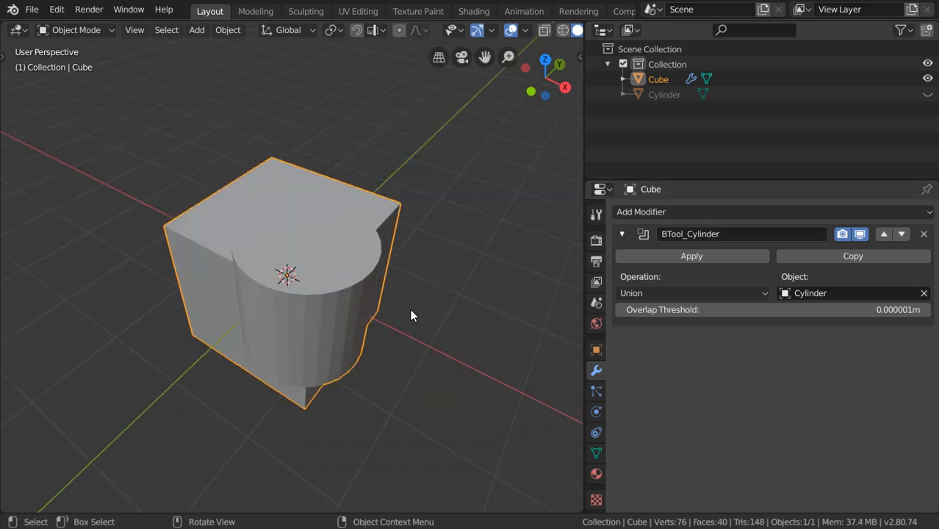
mouse_move(375, 279)
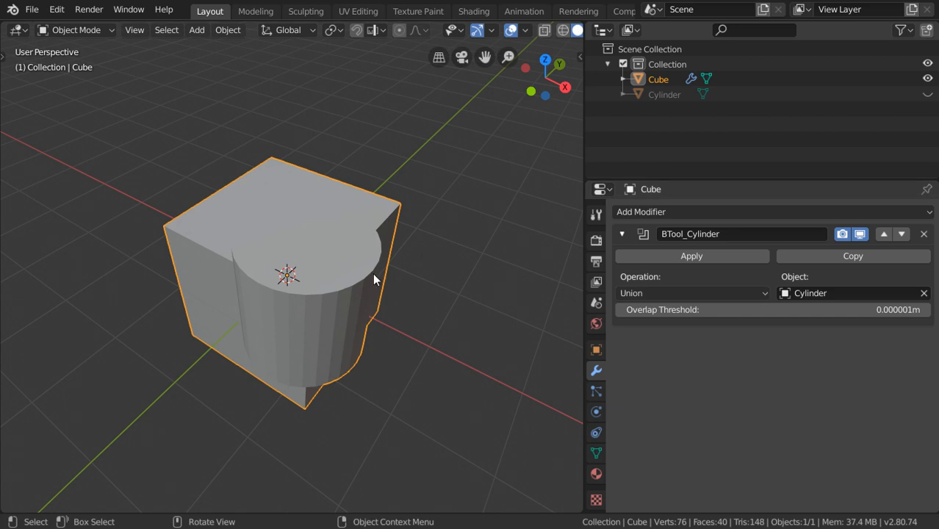